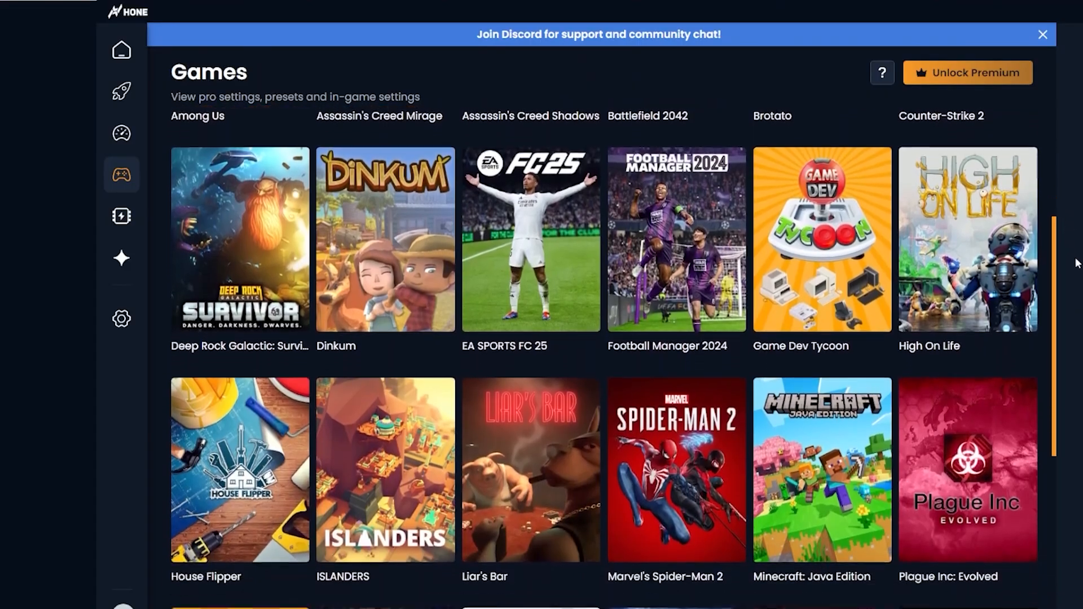
Browse Hone's games list, filter to FPS & Latency, then switch back to Privacy & Security
{"action": "scroll", "scroll_direction": "down", "scroll_amount": 3}
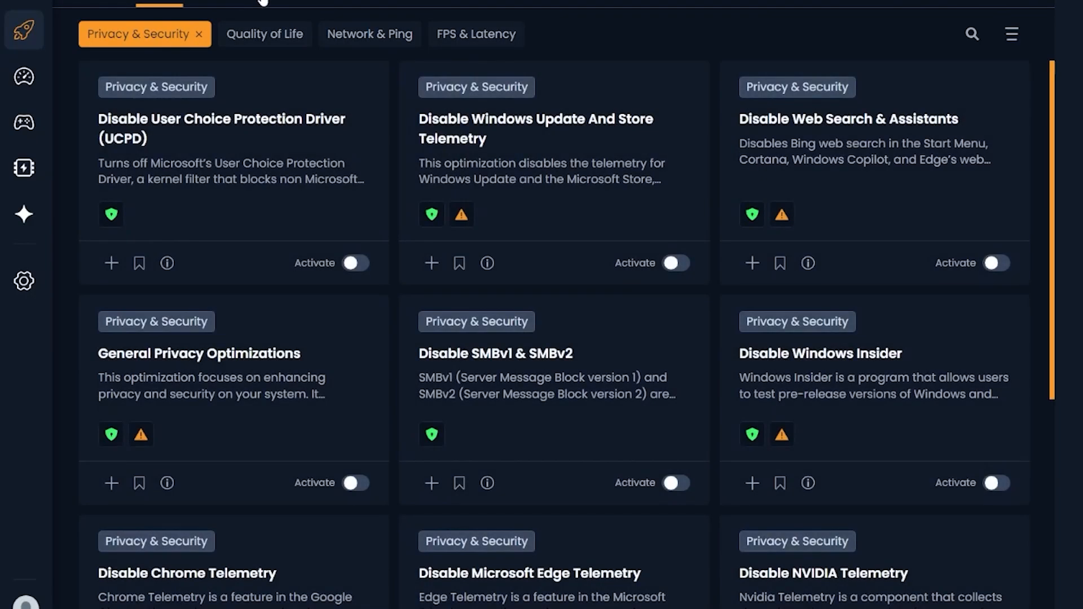
{"action": "left_click", "coordinate": [476, 34]}
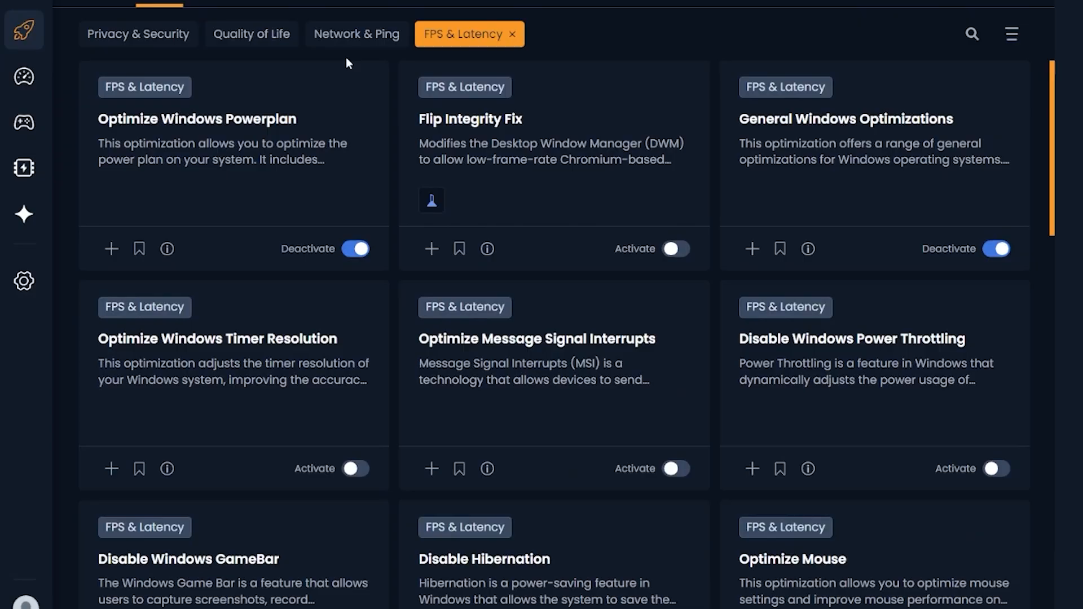
{"action": "left_click", "coordinate": [138, 34]}
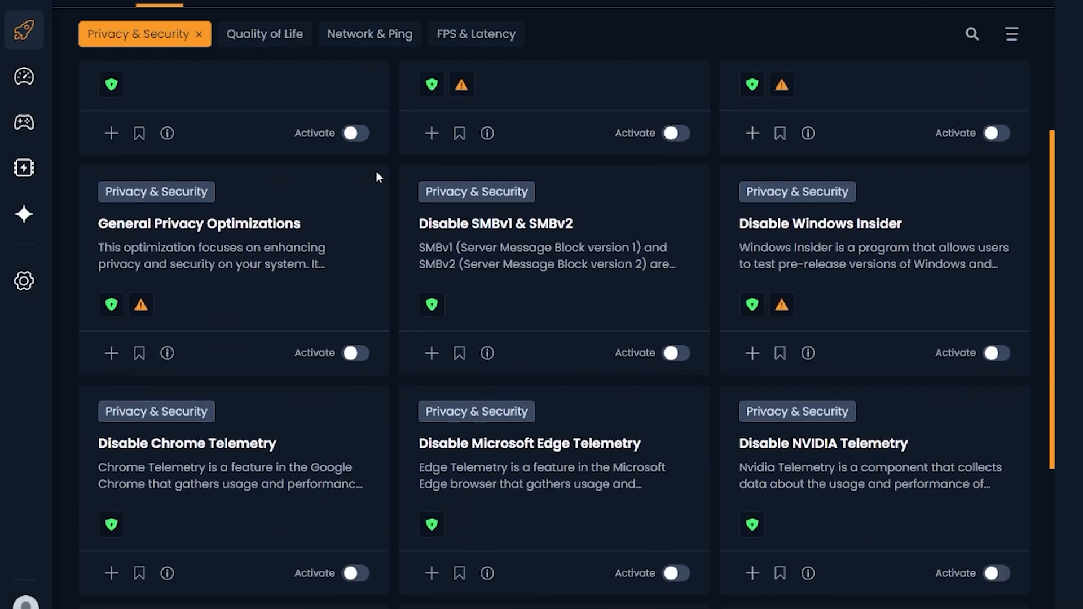
{"action": "scroll", "scroll_direction": "up", "scroll_amount": 3}
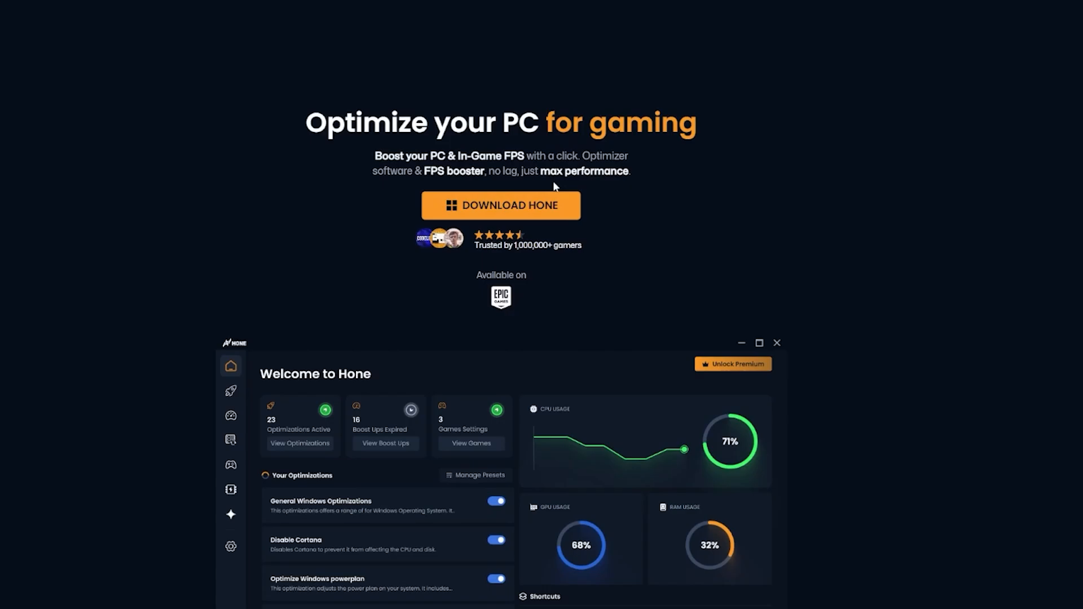
Switch from the Hone.gg download page to the football game's Steam store page
{"action": "left_click", "coordinate": [501, 205]}
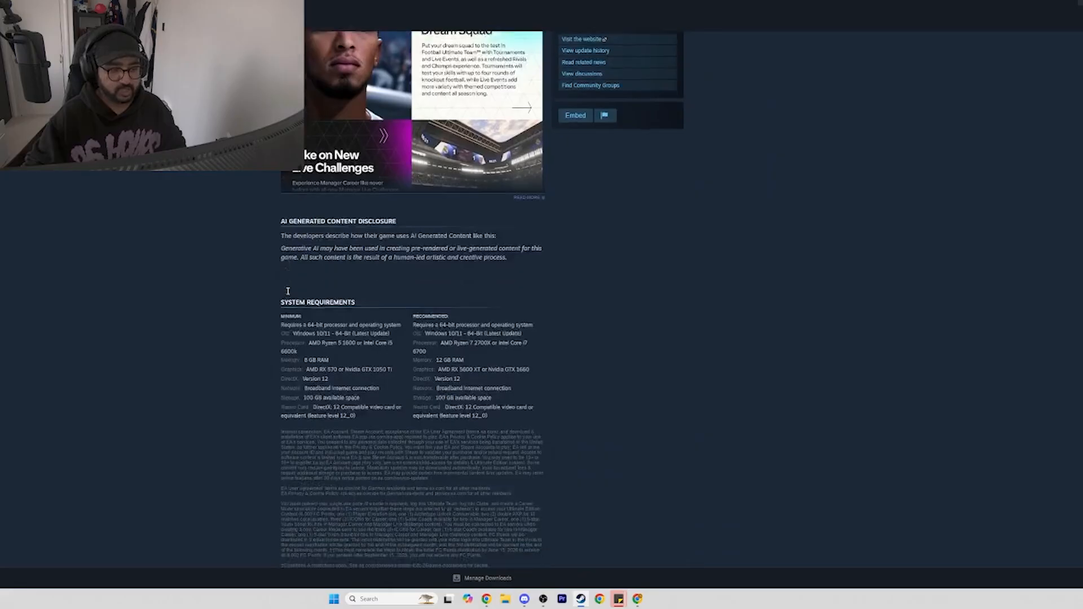
Scroll down to the Steam page's Minimum and Recommended system requirements
{"action": "scroll", "scroll_direction": "down", "scroll_amount": 3}
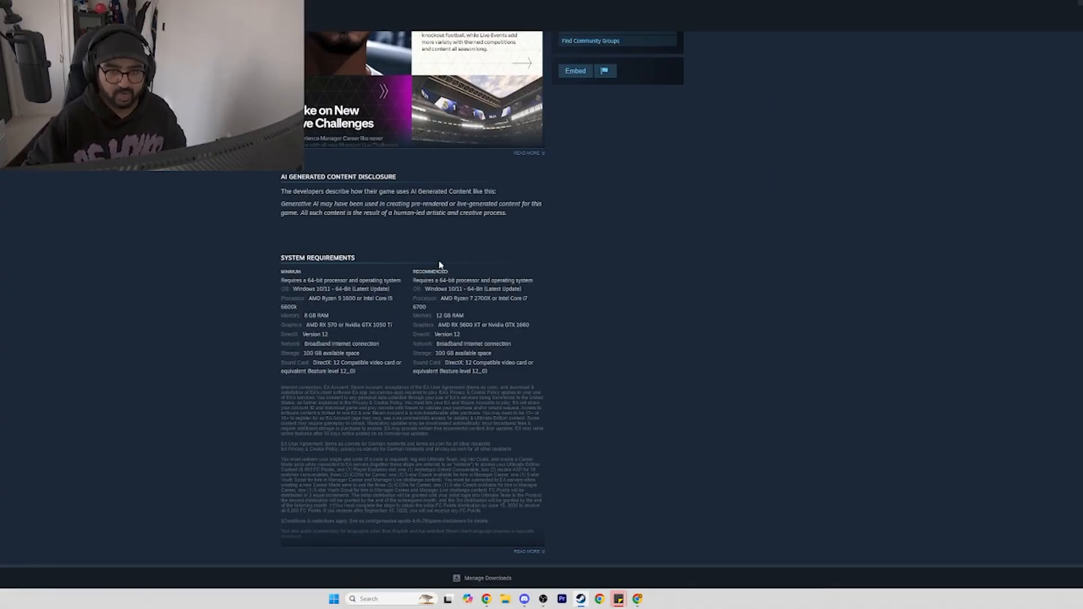
{"action": "mouse_move", "coordinate": [412, 338]}
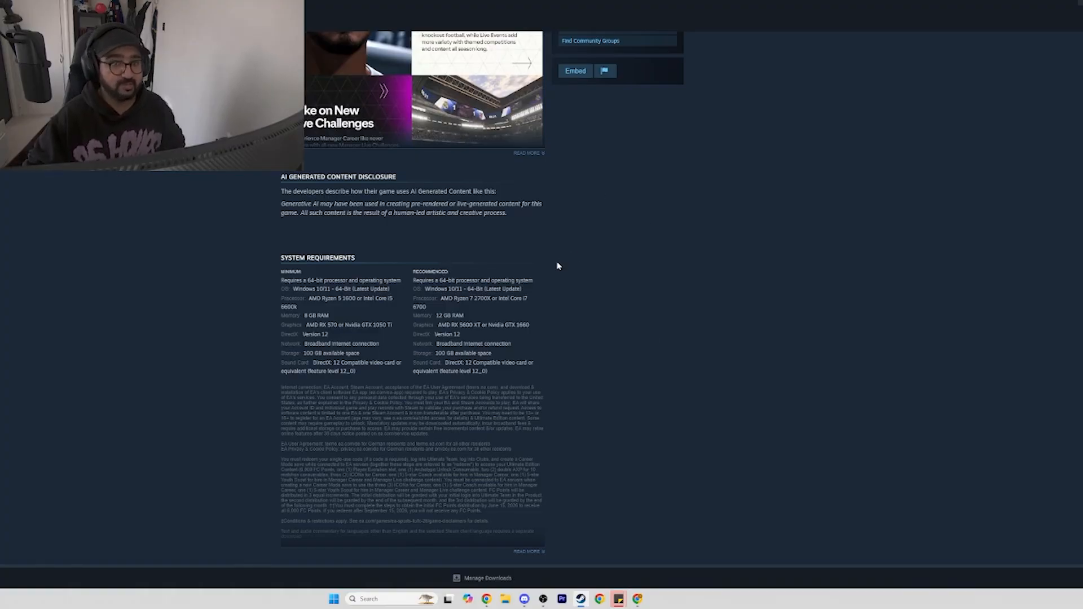
{"action": "mouse_move", "coordinate": [170, 297]}
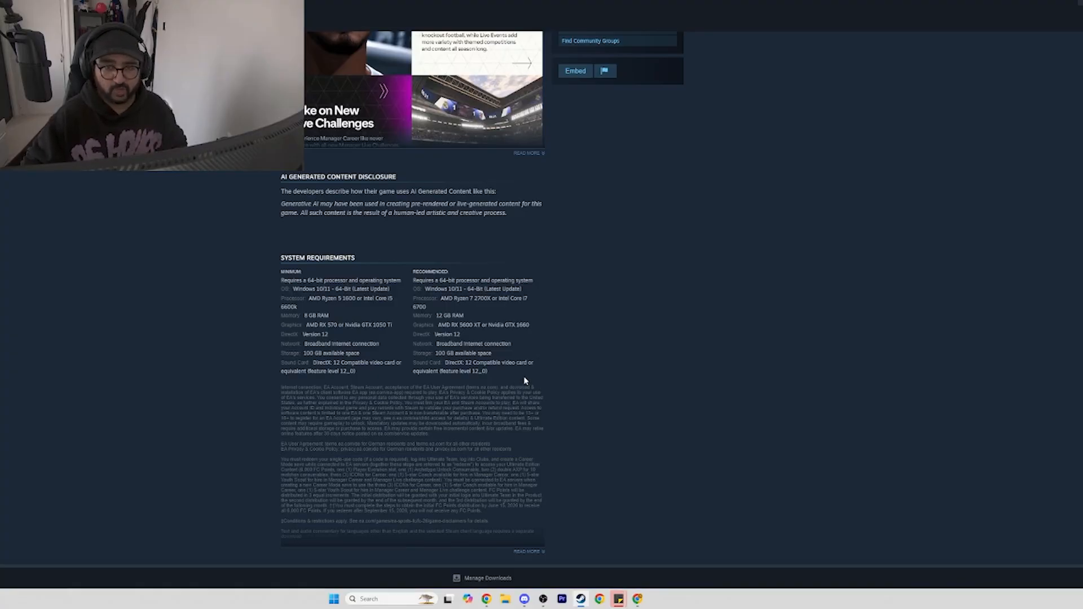
{"action": "mouse_move", "coordinate": [499, 596]}
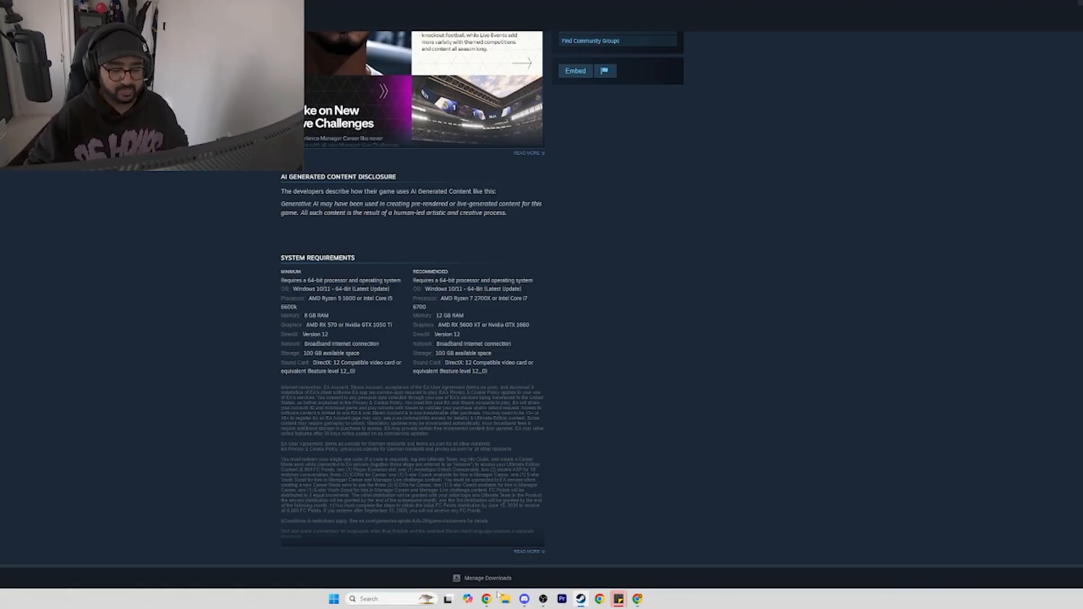
Search Google for 'can you run this' and open the Can You RUN It result
{"action": "left_click", "coordinate": [484, 598]}
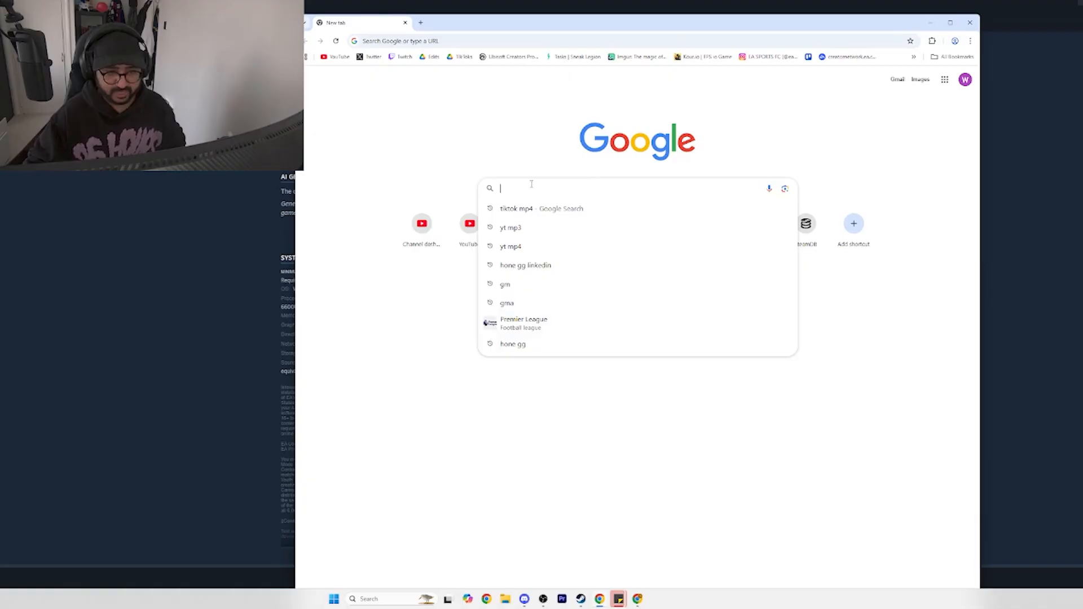
{"action": "type", "text": "can you run this"}
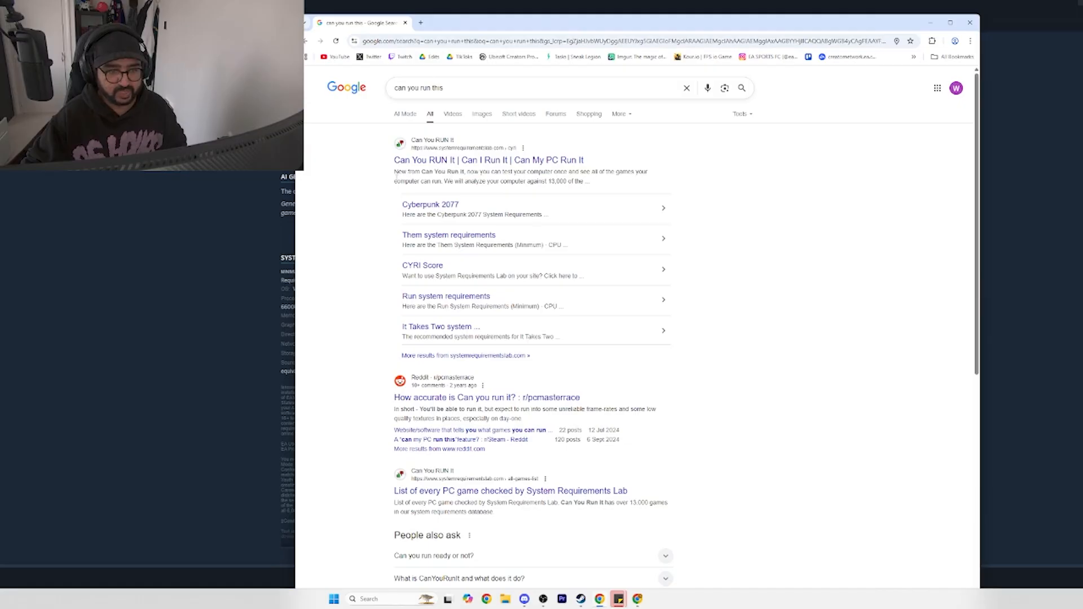
{"action": "left_click", "coordinate": [475, 159]}
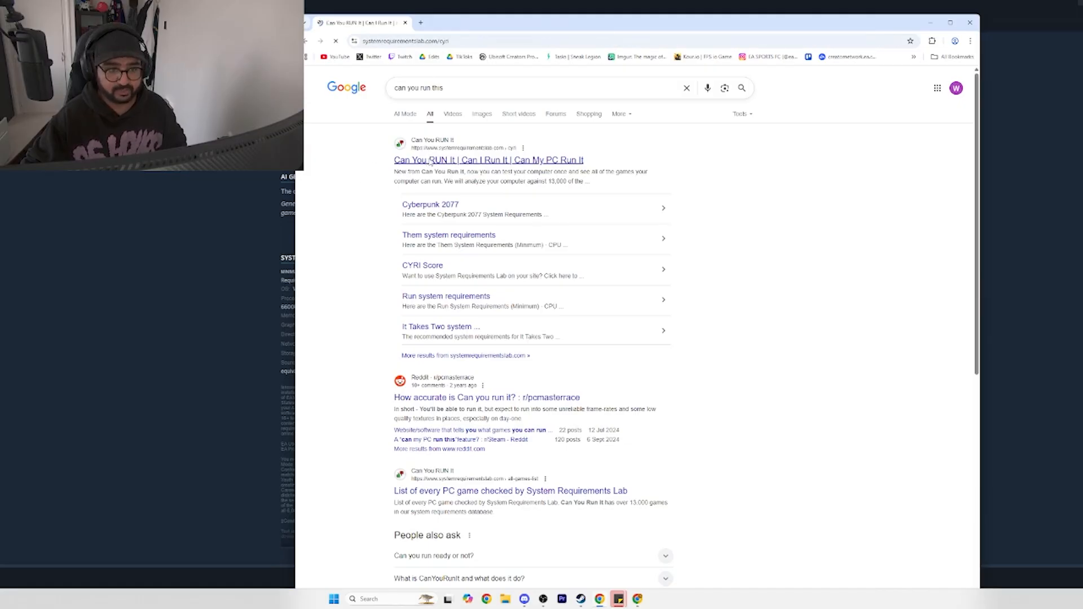
{"action": "left_click", "coordinate": [488, 160]}
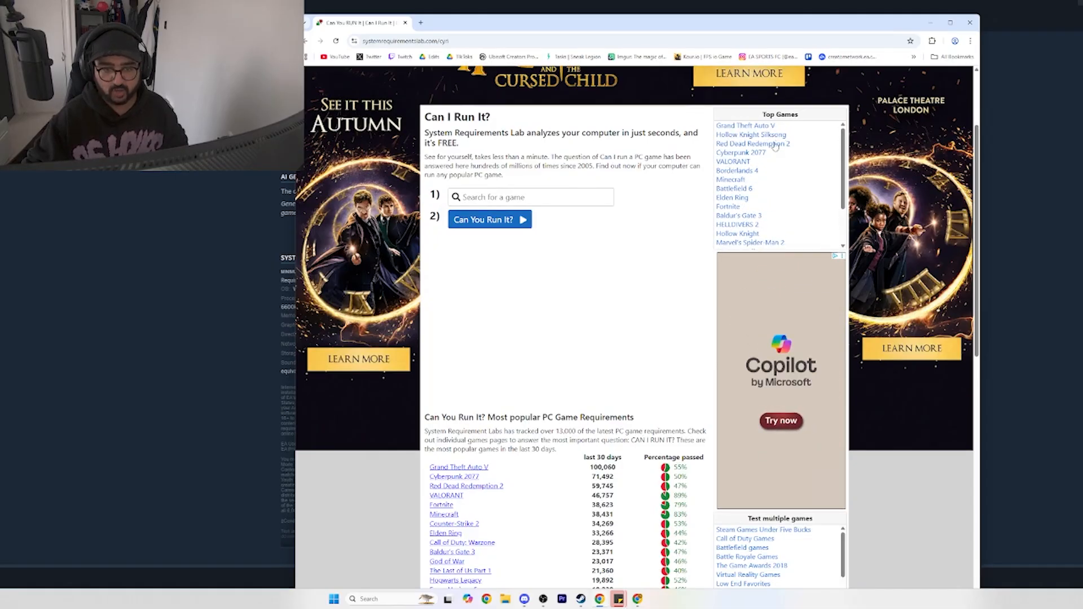
Search 'ea s', choose EA SPORTS FC 26 and open its requirements page
{"action": "scroll", "scroll_direction": "down", "scroll_amount": 3}
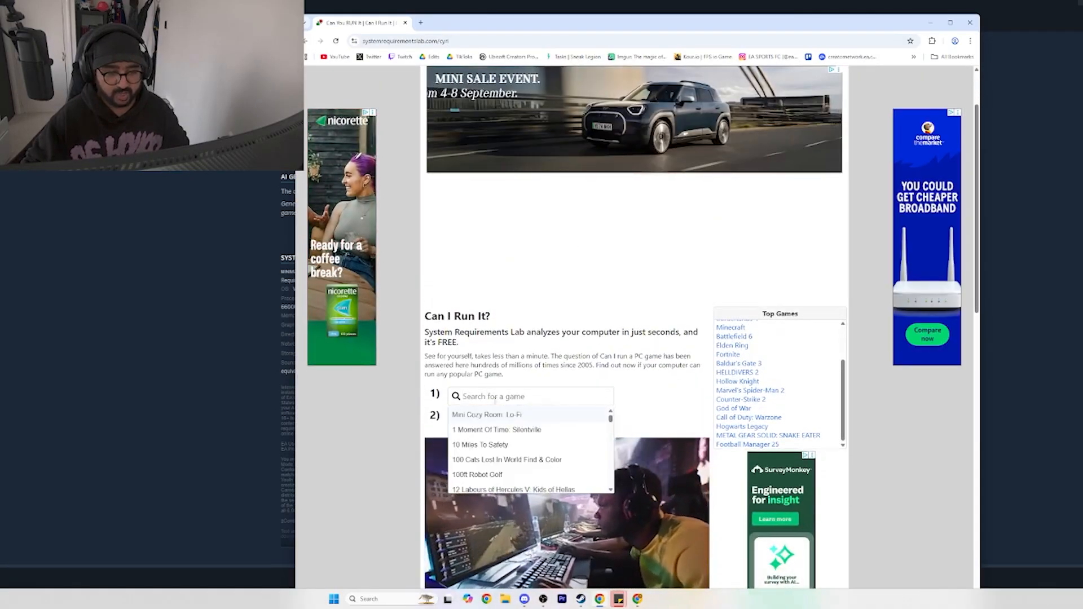
{"action": "type", "text": "ea sport"}
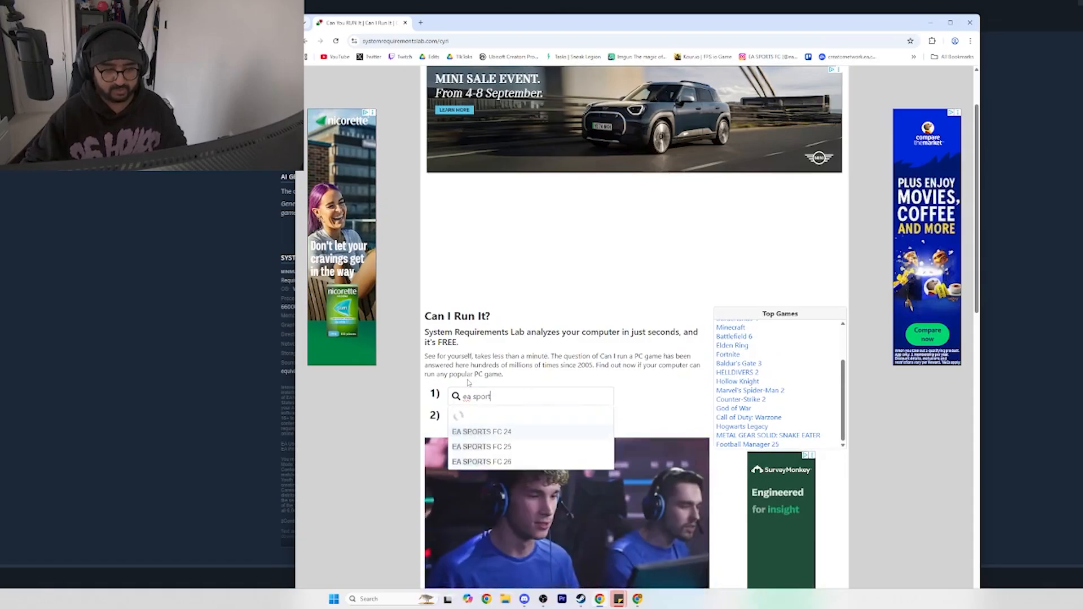
{"action": "left_click", "coordinate": [481, 461]}
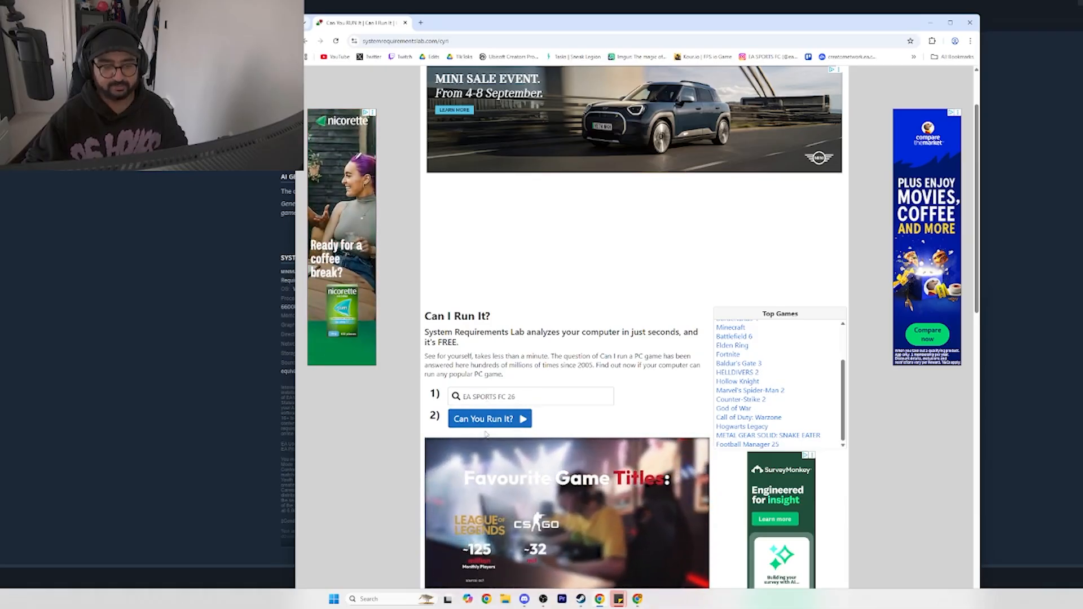
{"action": "left_click", "coordinate": [490, 418]}
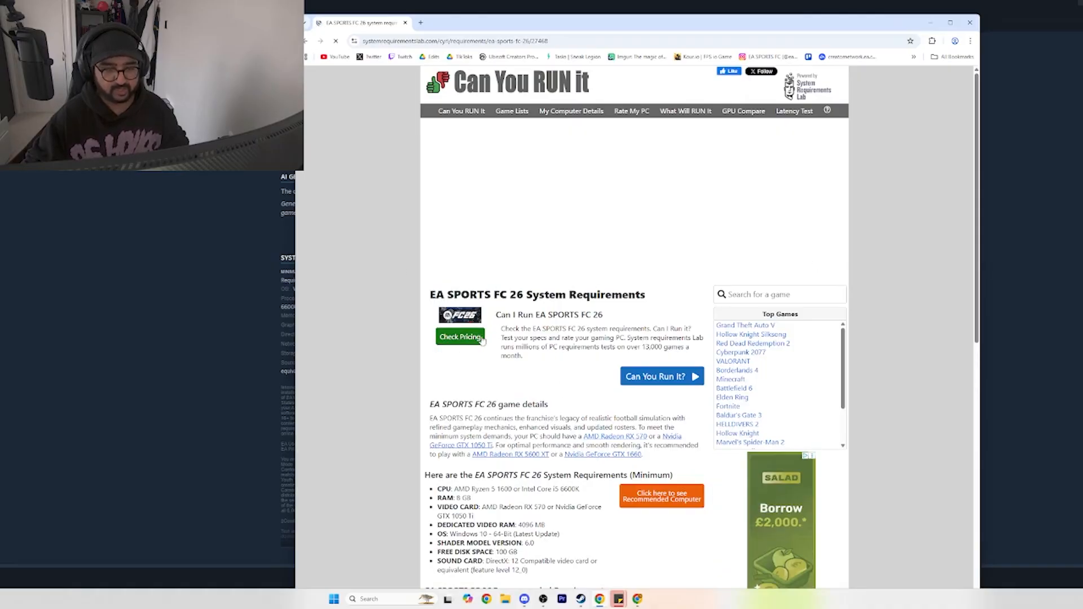
{"action": "scroll", "scroll_direction": "down", "scroll_amount": 3}
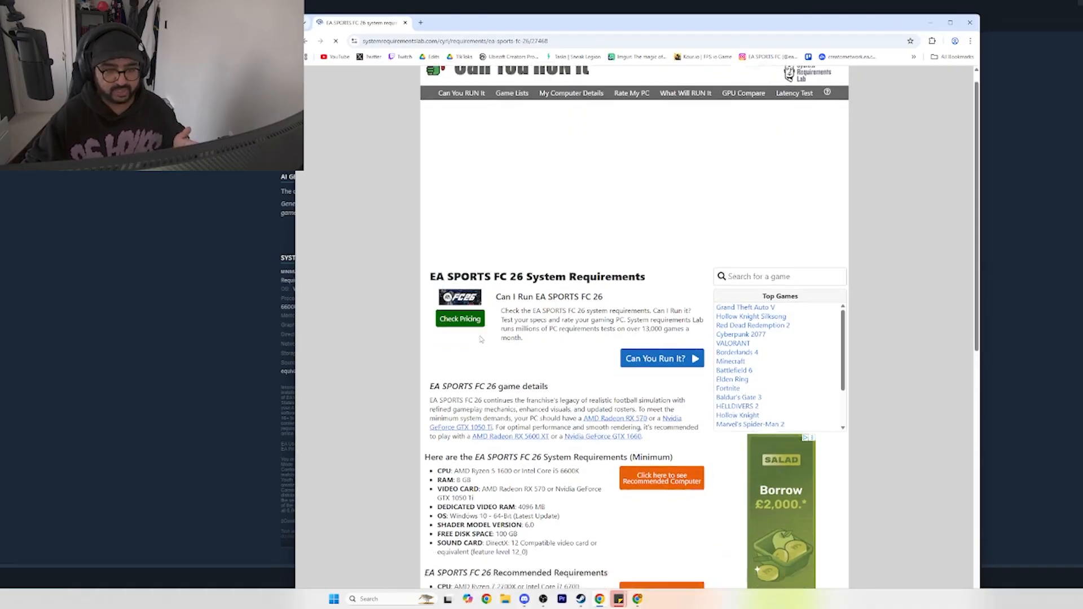
{"action": "scroll", "scroll_direction": "down", "scroll_amount": 3}
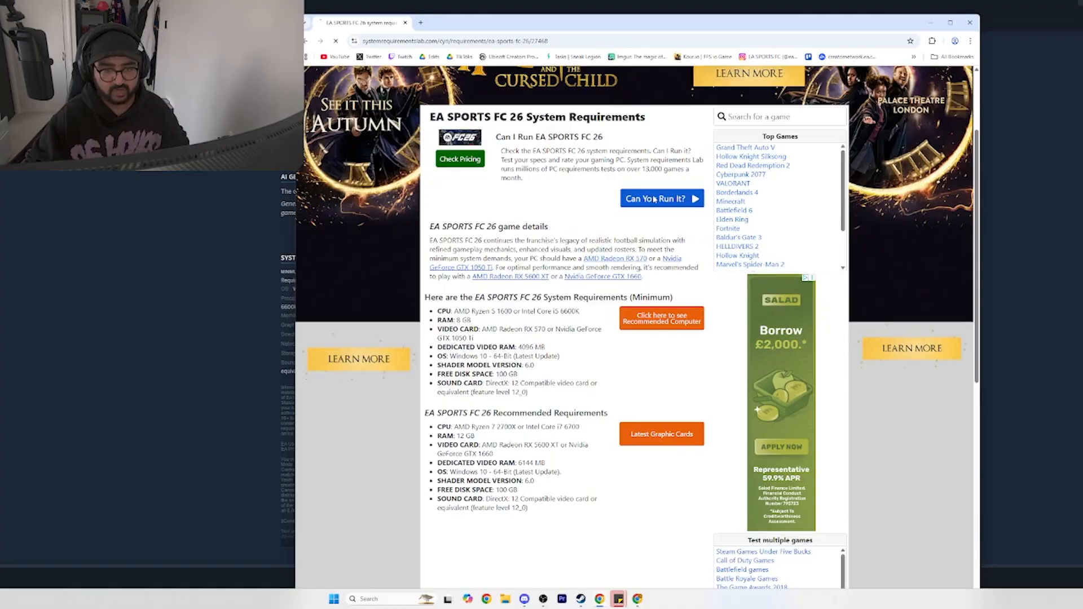
Start testing this PC, then exit the detection tool once it shows All Done
{"action": "left_click", "coordinate": [658, 199]}
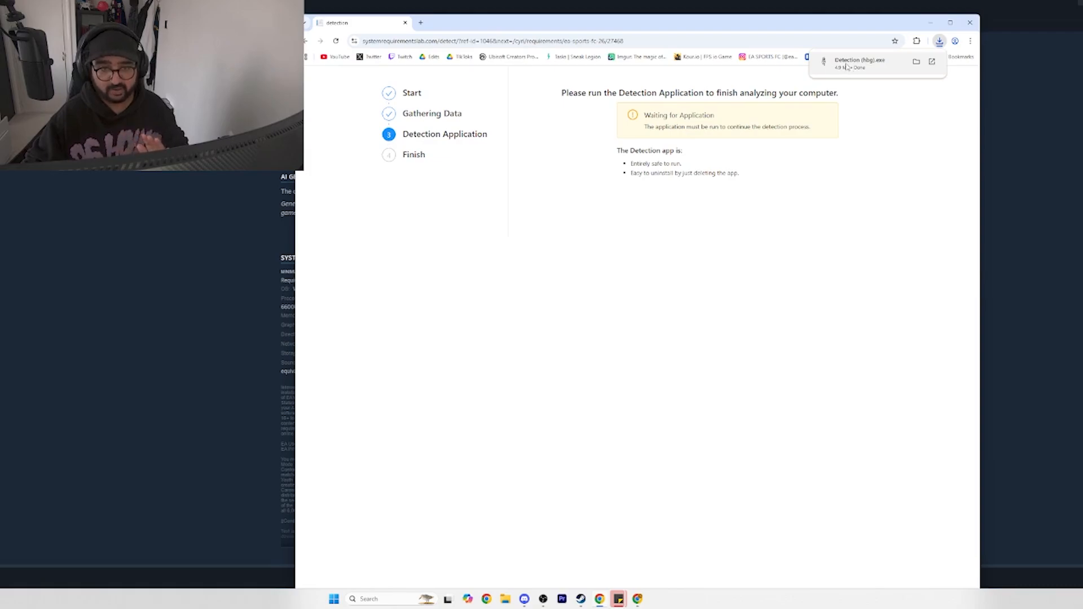
{"action": "mouse_move", "coordinate": [829, 72]}
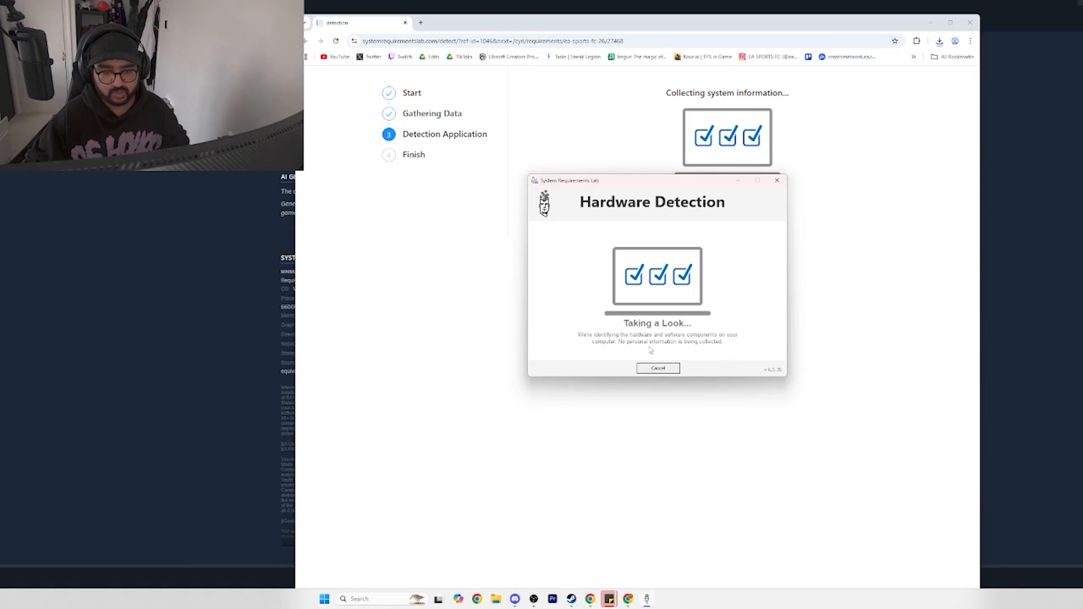
{"action": "mouse_move", "coordinate": [721, 347]}
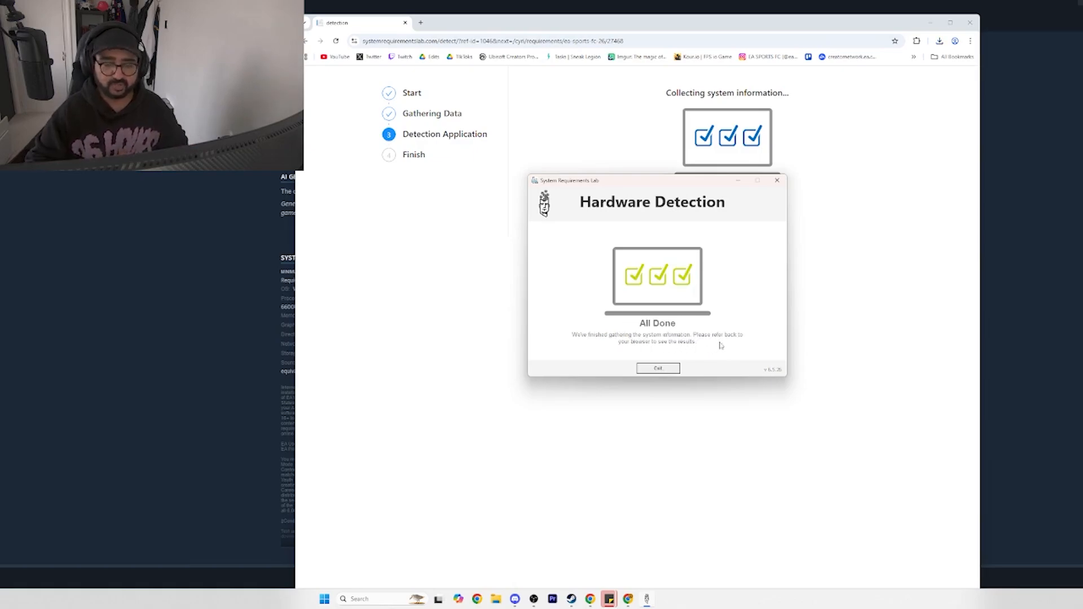
{"action": "left_click", "coordinate": [657, 369]}
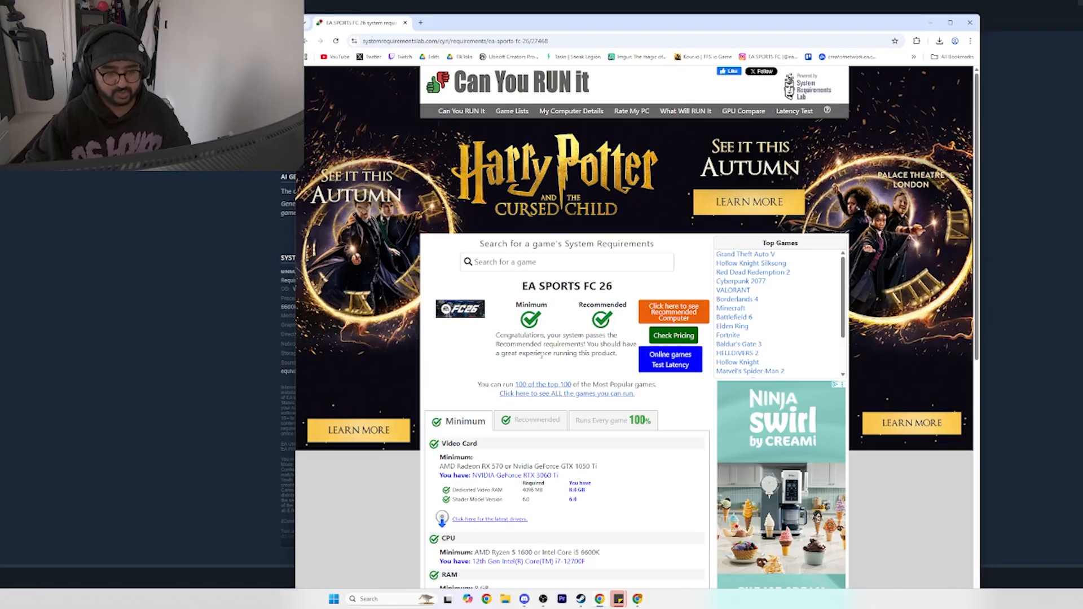
{"action": "mouse_move", "coordinate": [616, 362]}
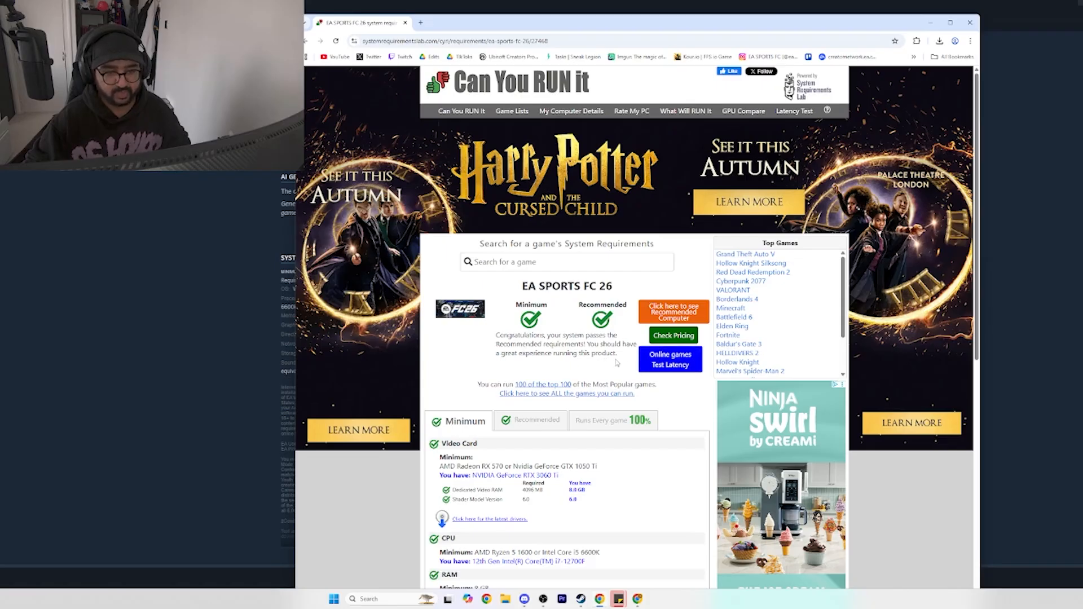
Scroll through the EA SPORTS FC 26 per-component Minimum specs comparison
{"action": "scroll", "scroll_direction": "down", "scroll_amount": 3}
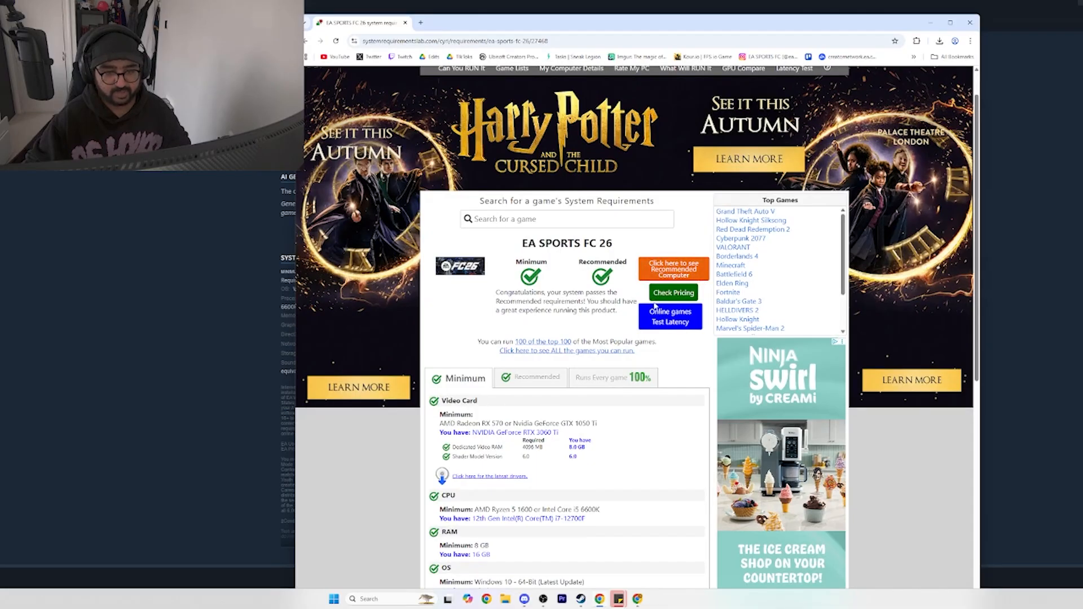
{"action": "scroll", "scroll_direction": "down", "scroll_amount": 3}
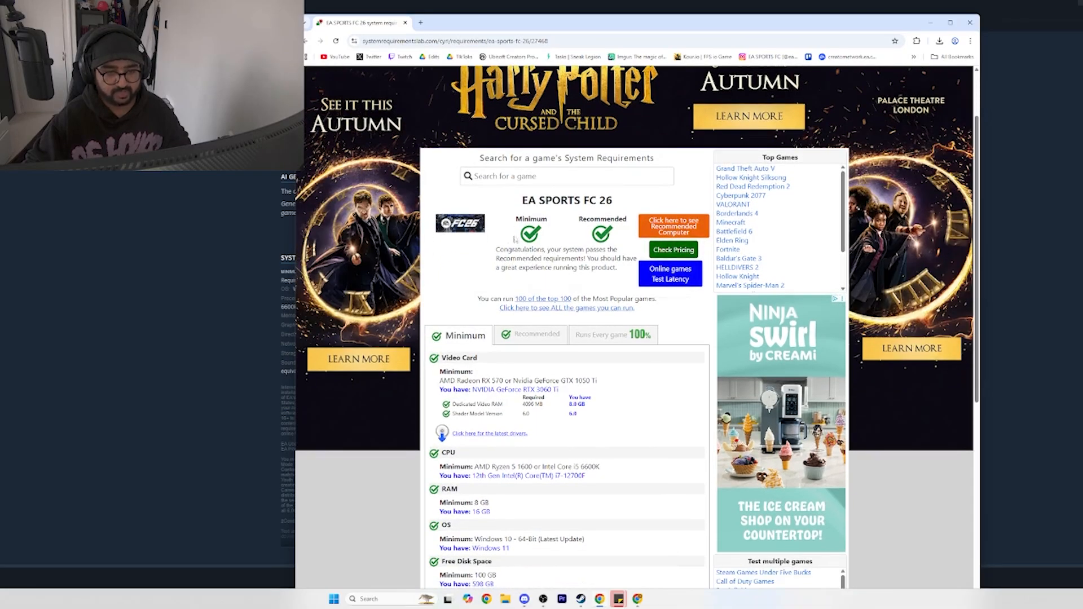
{"action": "scroll", "scroll_direction": "down", "scroll_amount": 3}
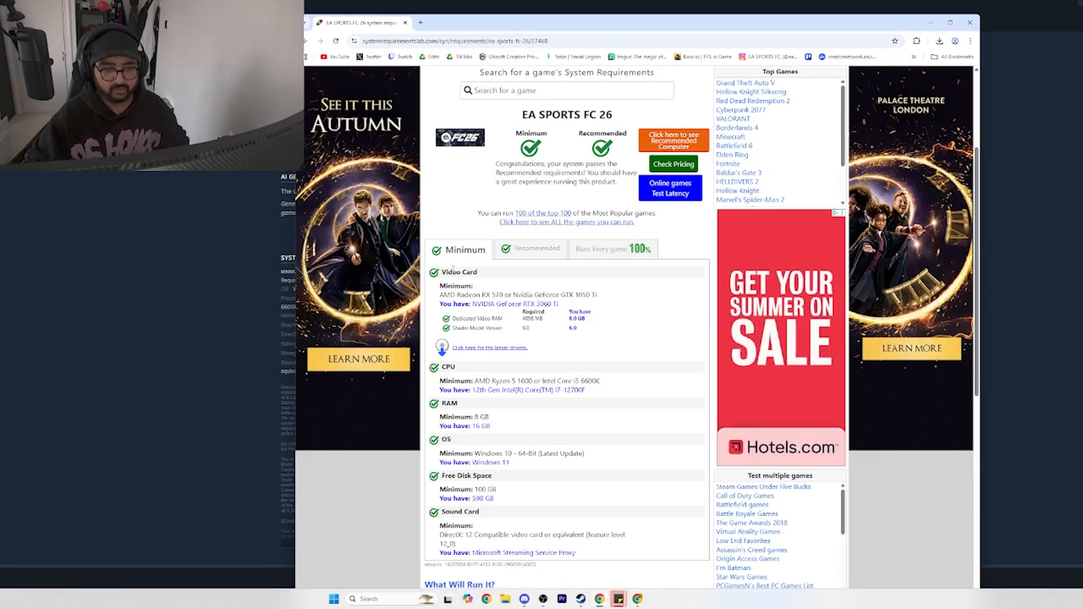
{"action": "scroll", "scroll_direction": "down", "scroll_amount": 3}
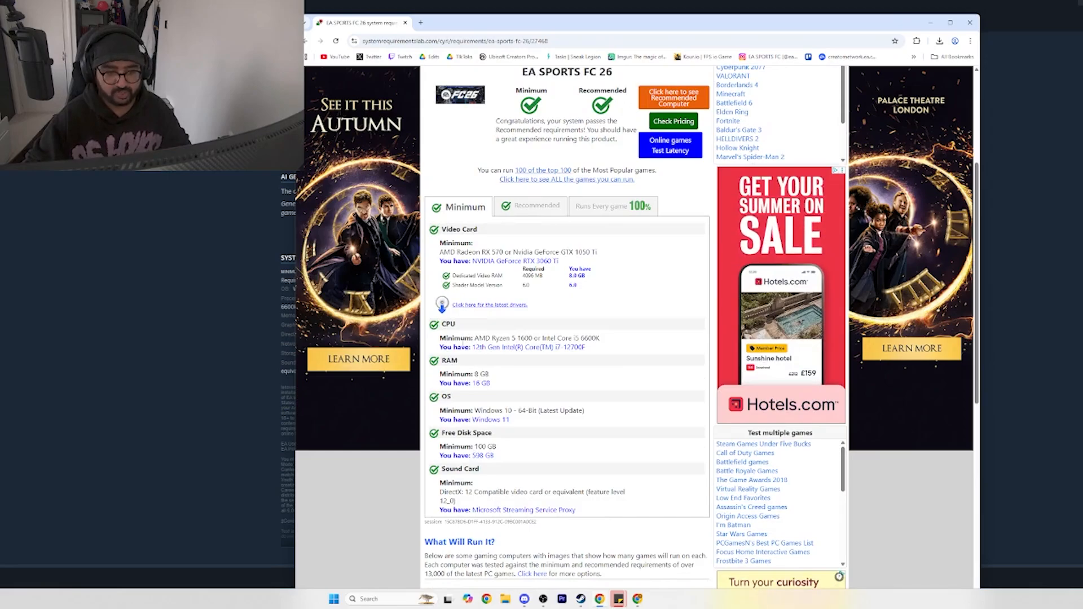
{"action": "scroll", "scroll_direction": "down", "scroll_amount": 3}
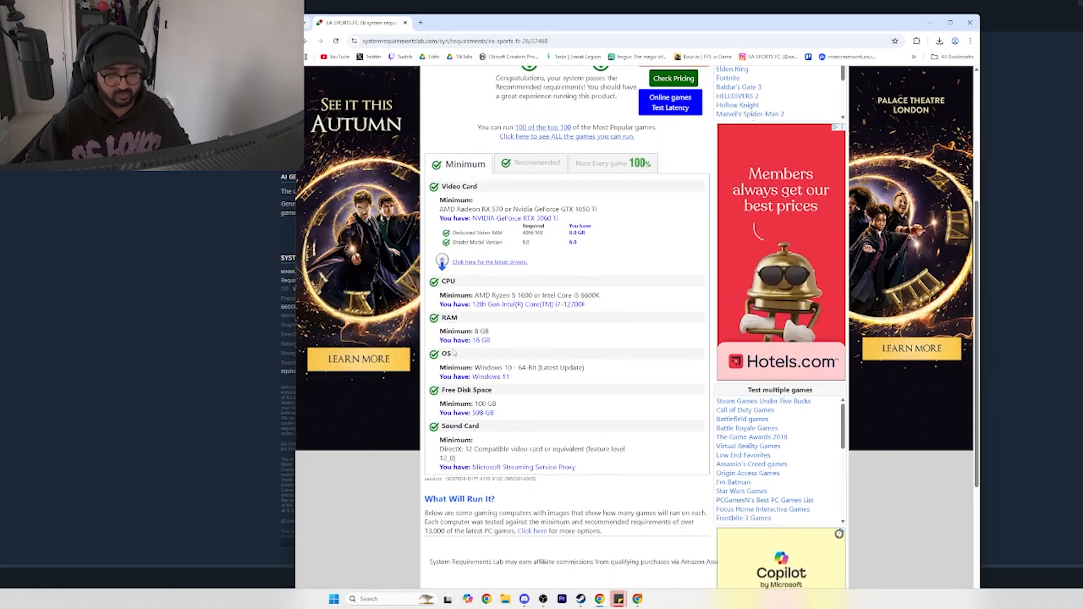
{"action": "scroll", "scroll_direction": "down", "scroll_amount": 3}
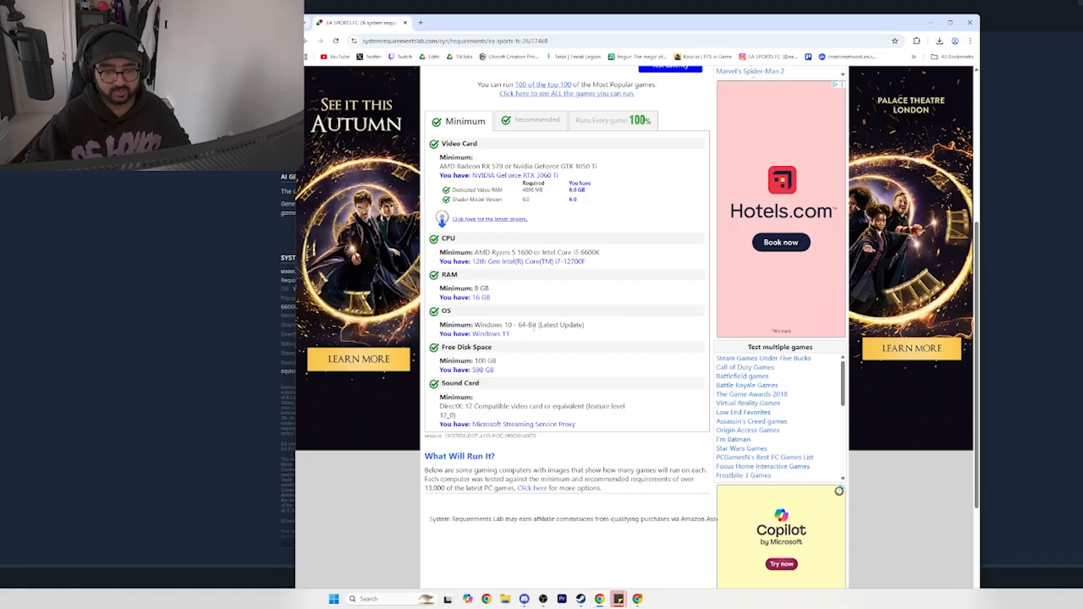
{"action": "scroll", "scroll_direction": "down", "scroll_amount": 3}
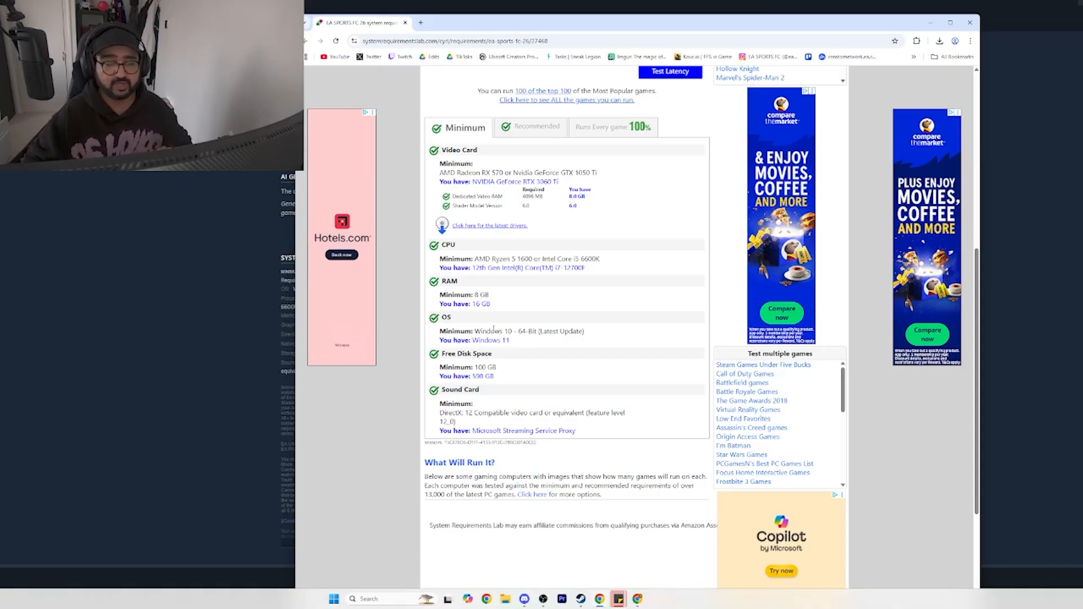
{"action": "scroll", "scroll_direction": "up", "scroll_amount": 3}
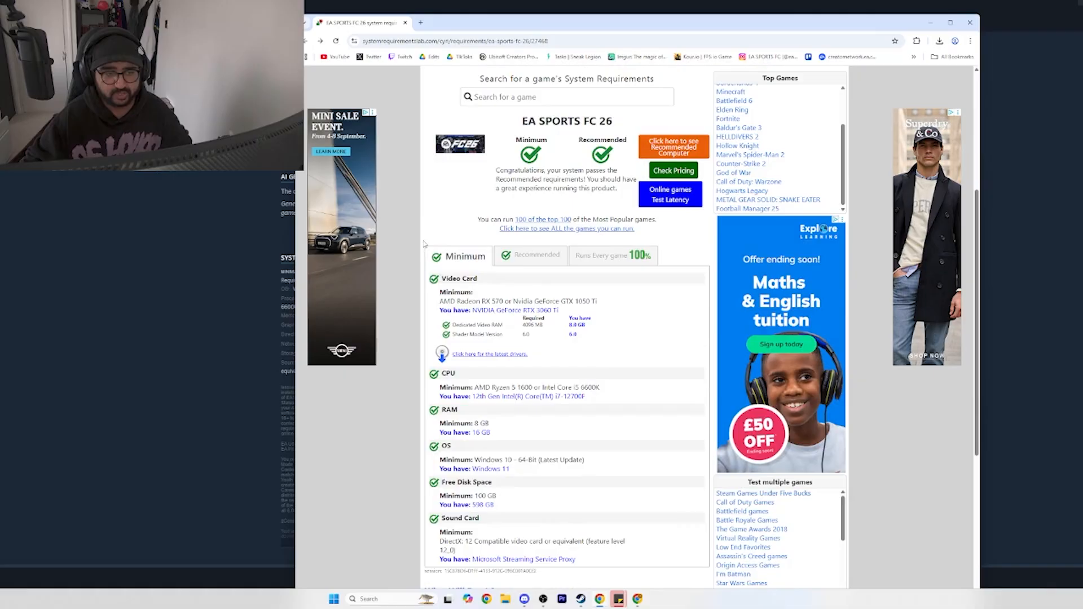
{"action": "scroll", "scroll_direction": "down", "scroll_amount": 3}
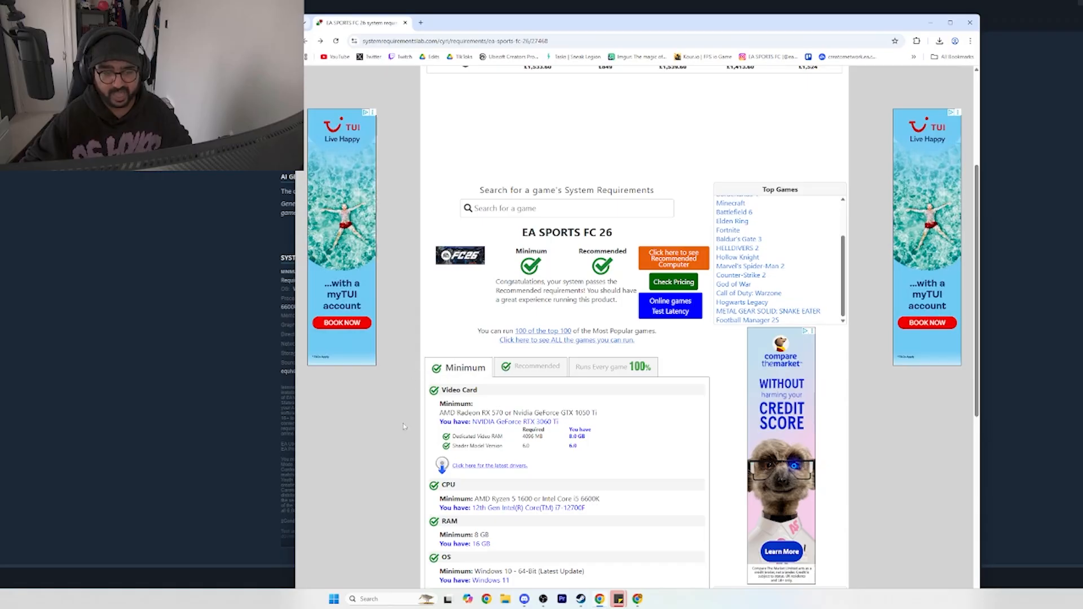
{"action": "mouse_move", "coordinate": [418, 434]}
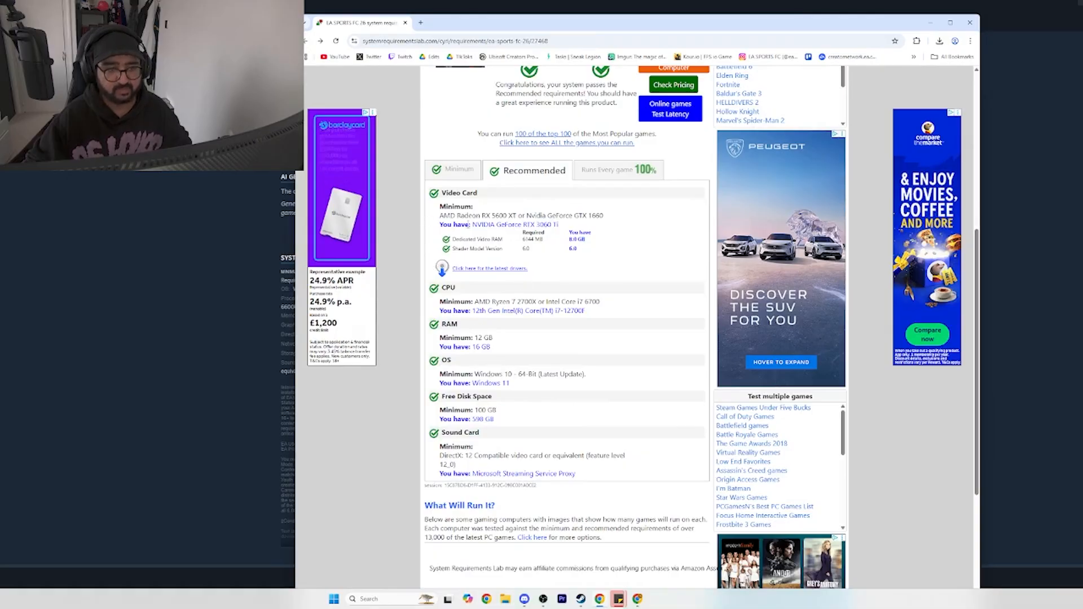
Scroll through the Recommended breakdown down to the 'Runs Every game 100%' computers
{"action": "scroll", "scroll_direction": "down", "scroll_amount": 3}
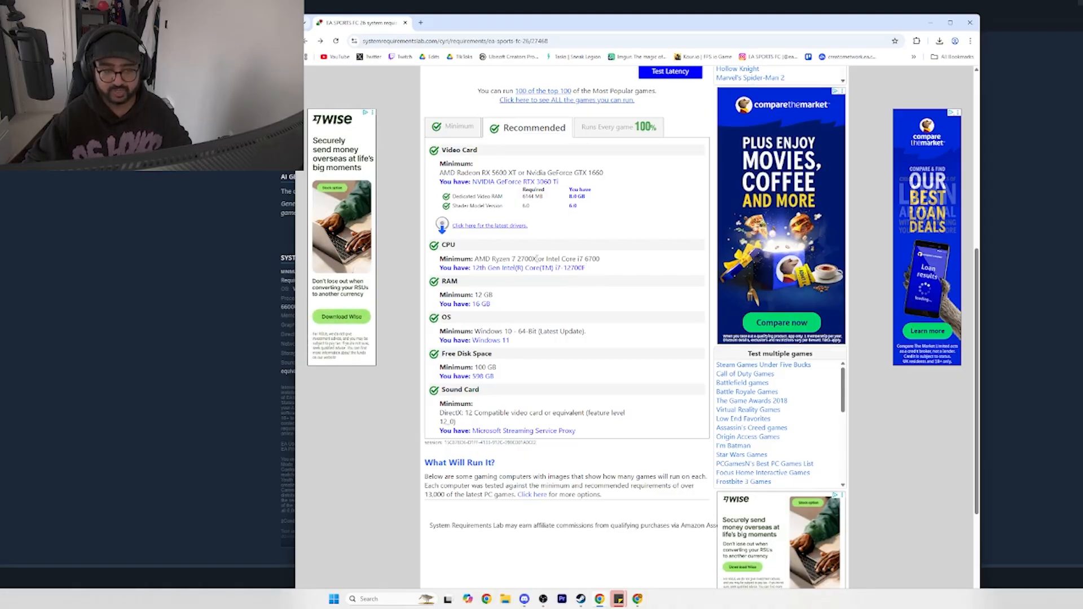
{"action": "scroll", "scroll_direction": "down", "scroll_amount": 3}
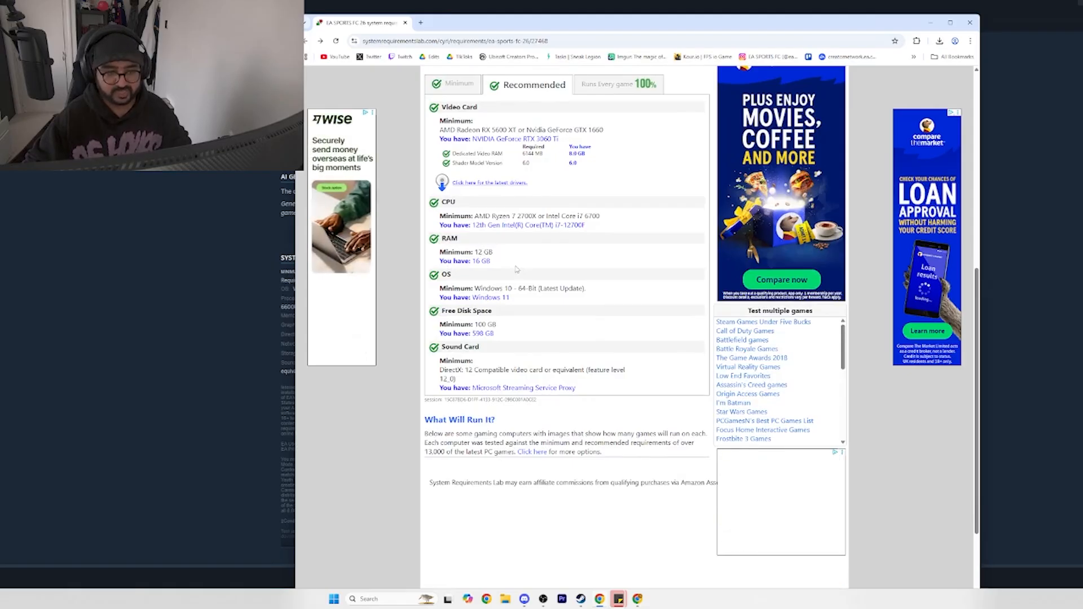
{"action": "scroll", "scroll_direction": "down", "scroll_amount": 3}
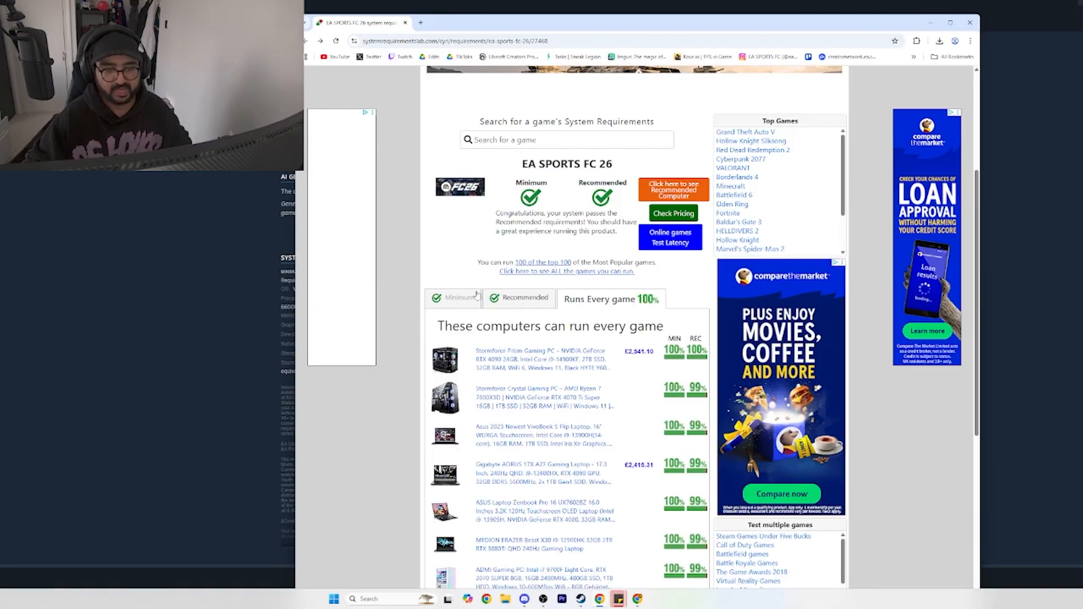
Browse the computer list, scroll back up and select the Minimum tab
{"action": "scroll", "scroll_direction": "down", "scroll_amount": 3}
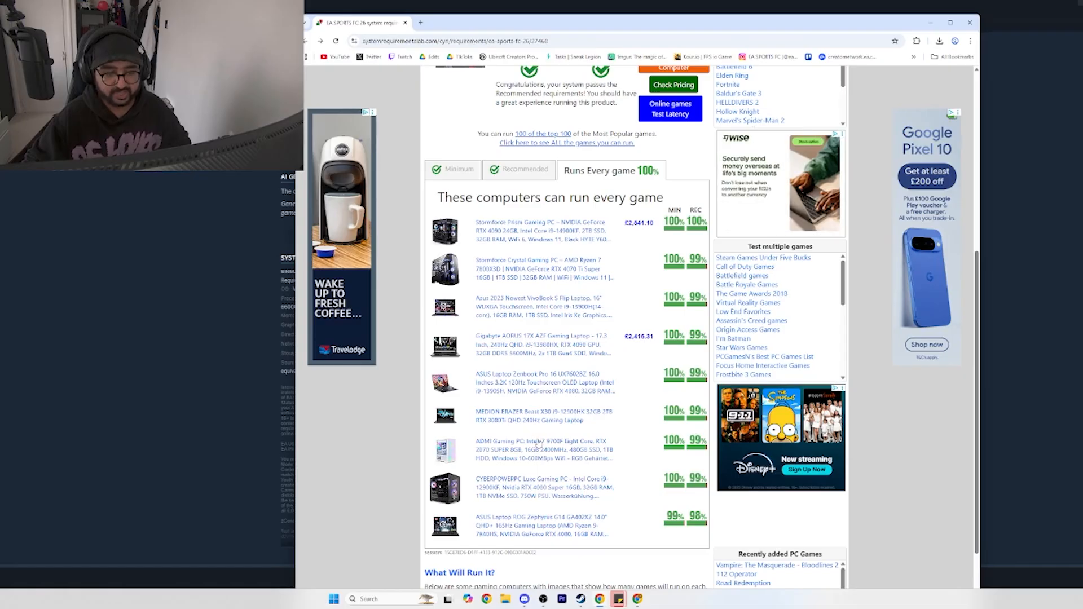
{"action": "scroll", "scroll_direction": "down", "scroll_amount": 3}
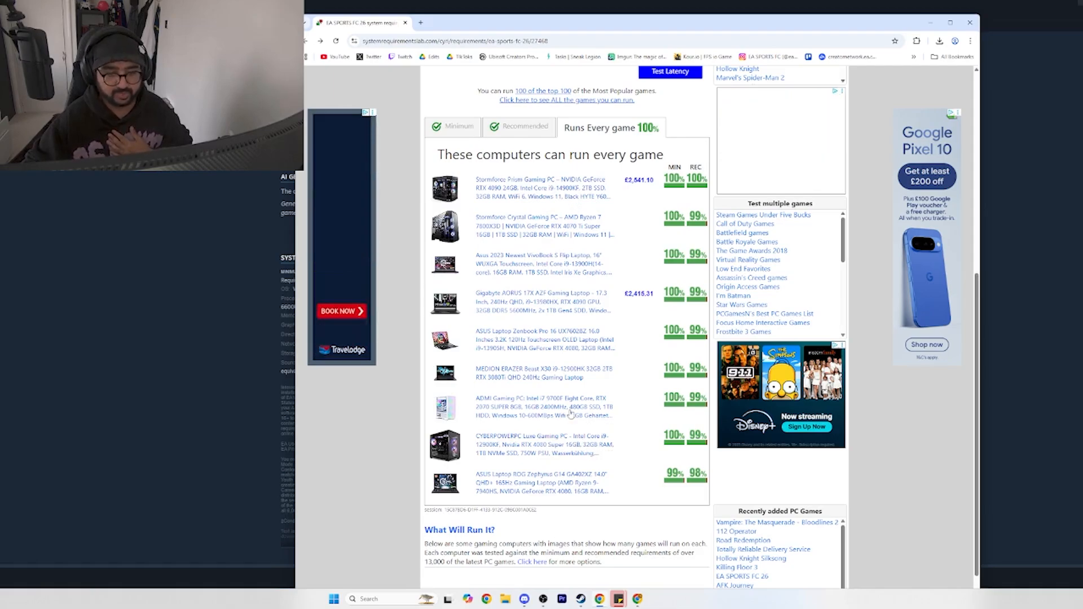
{"action": "scroll", "scroll_direction": "up", "scroll_amount": 3}
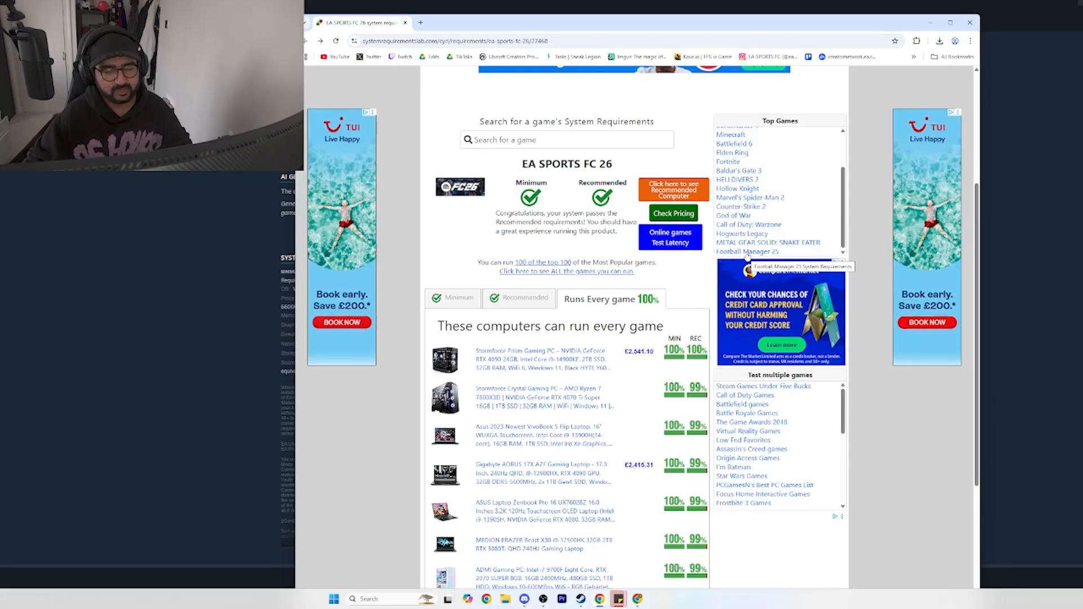
{"action": "scroll", "scroll_direction": "up", "scroll_amount": 3}
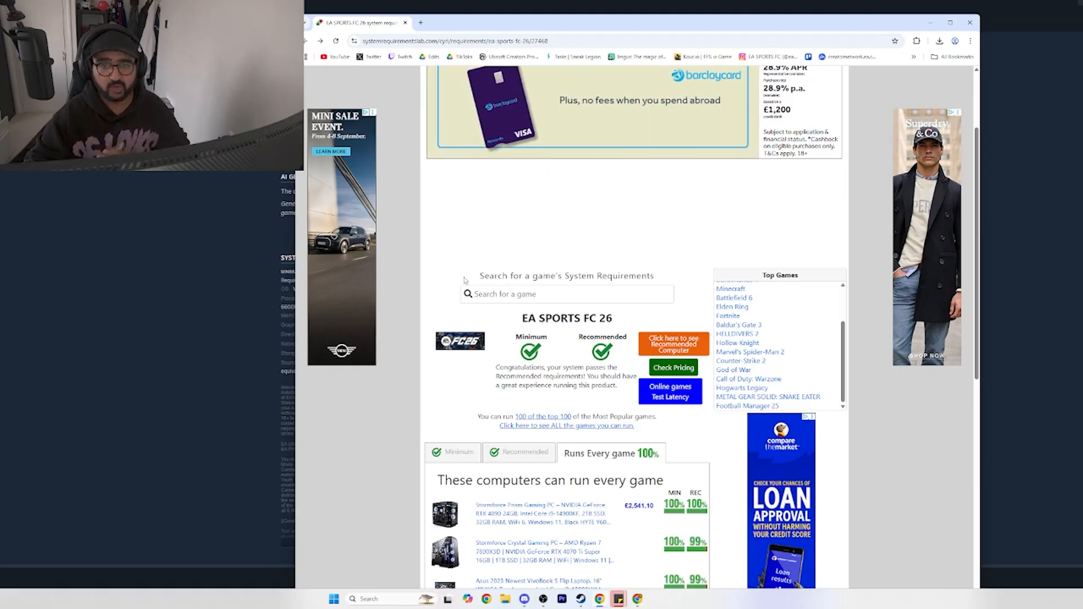
{"action": "scroll", "scroll_direction": "down", "scroll_amount": 3}
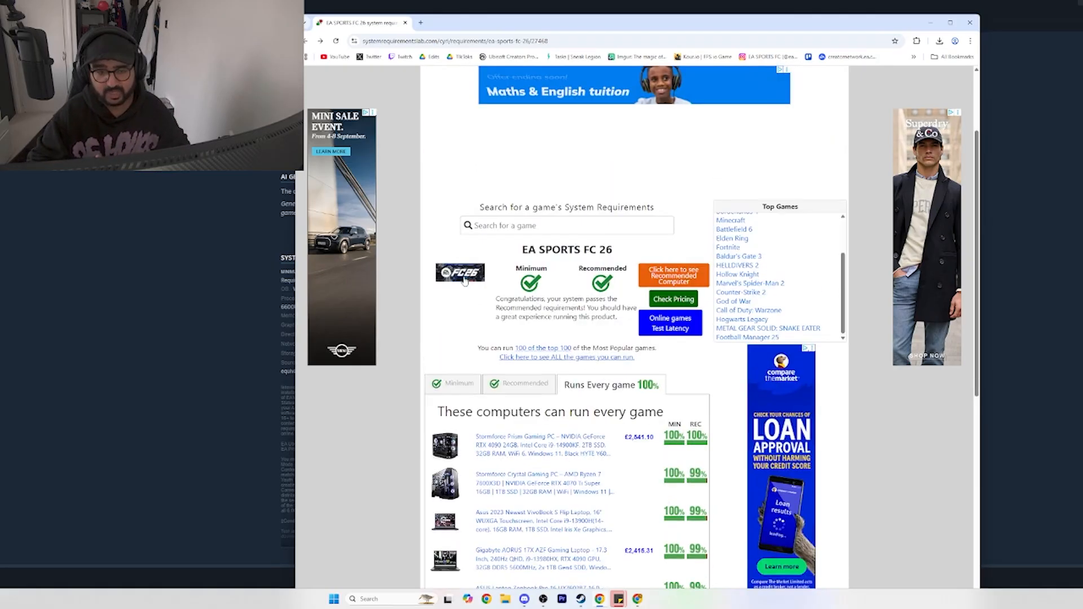
{"action": "left_click", "coordinate": [458, 384]}
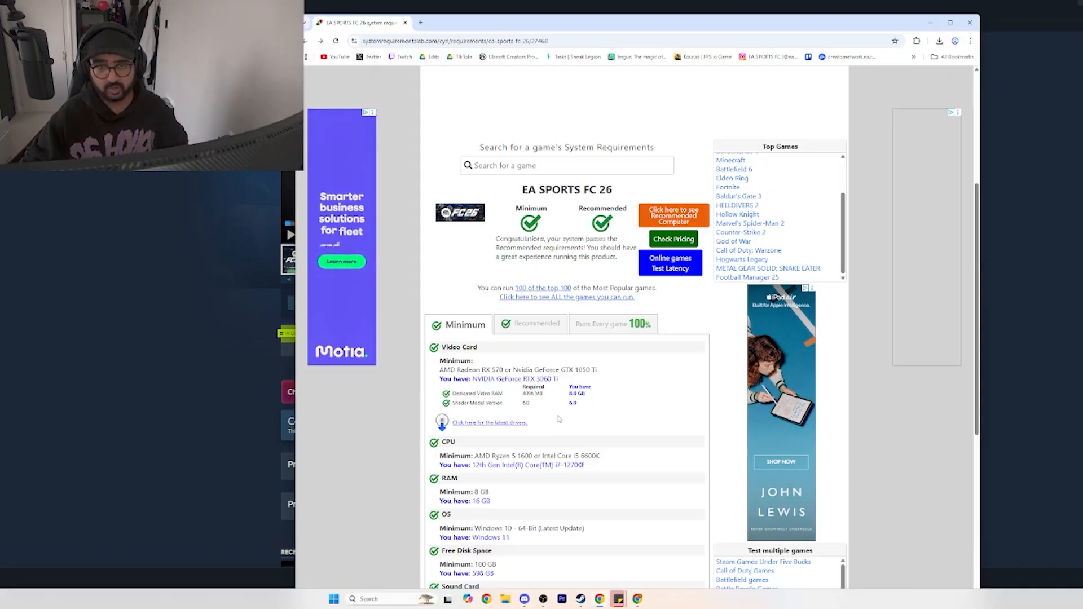